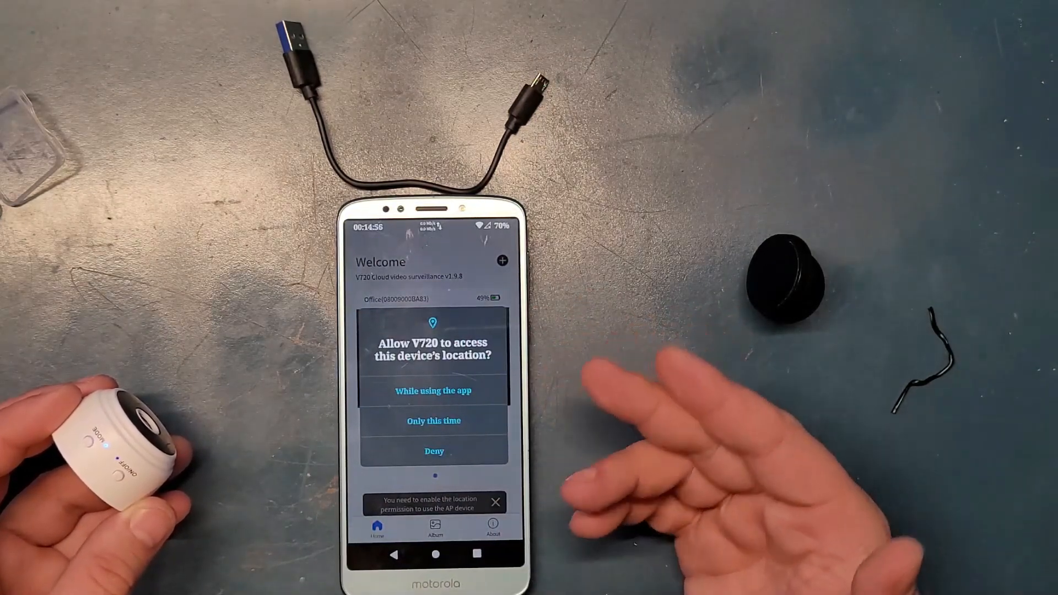
# Allow location access while using the app, then start the Office camera's live video.
pyautogui.click(433, 391)
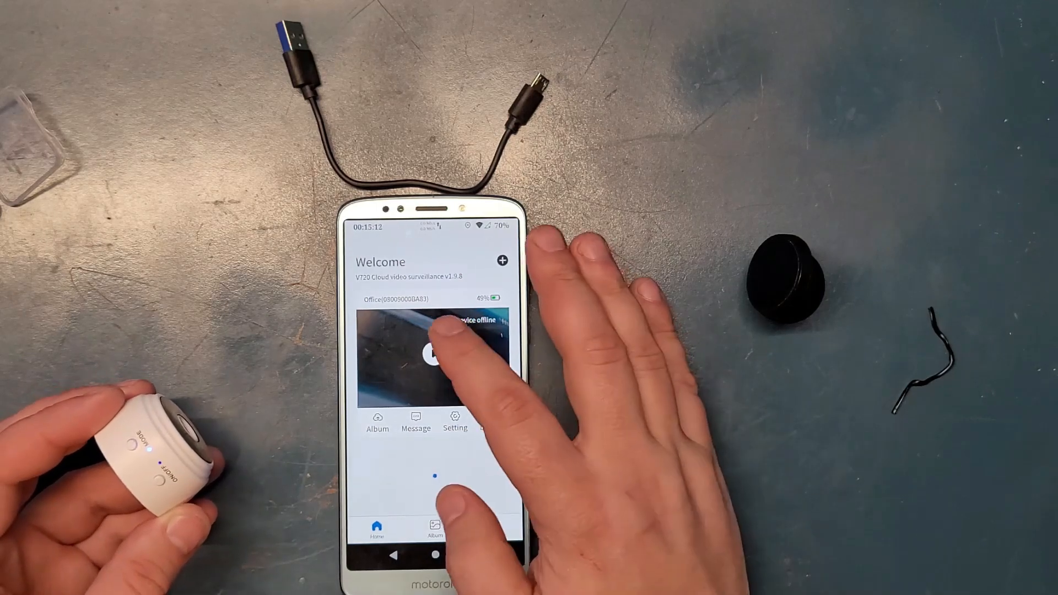
pyautogui.click(434, 354)
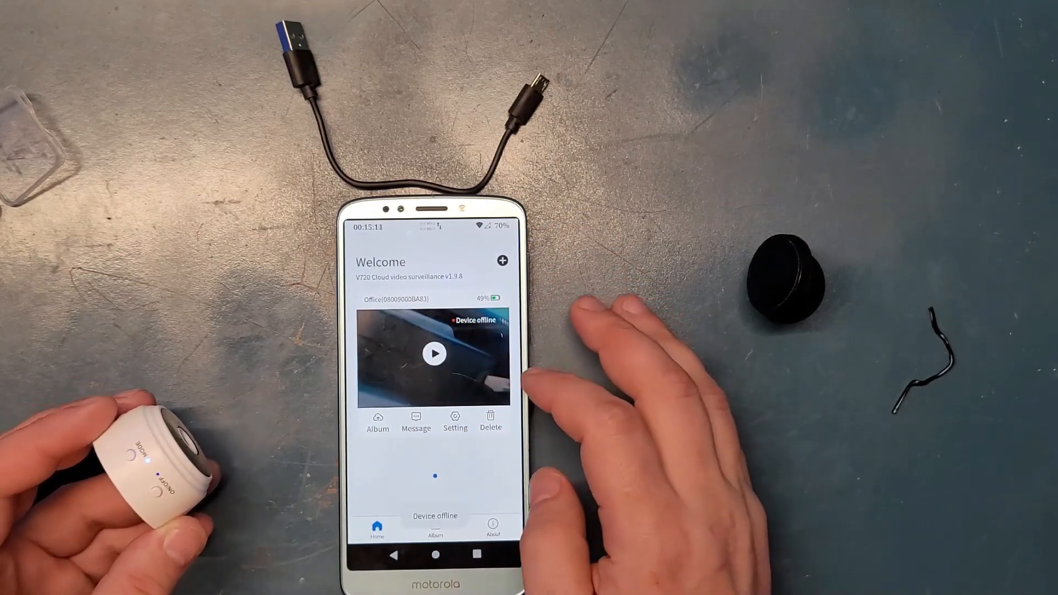
pyautogui.click(434, 354)
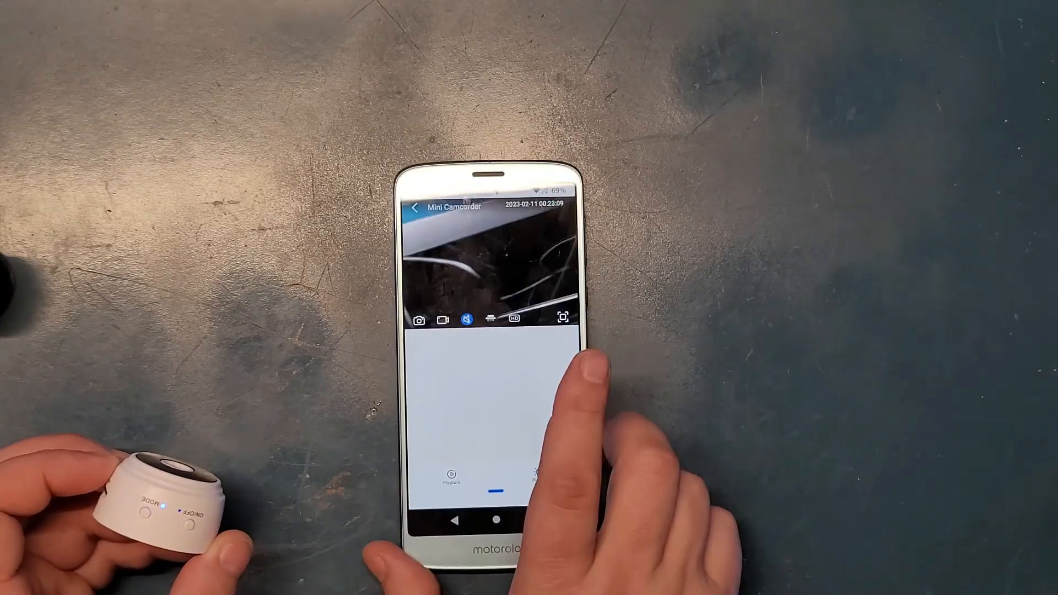
# Start the Mini Camcorder's live video stream from its device card.
pyautogui.click(562, 319)
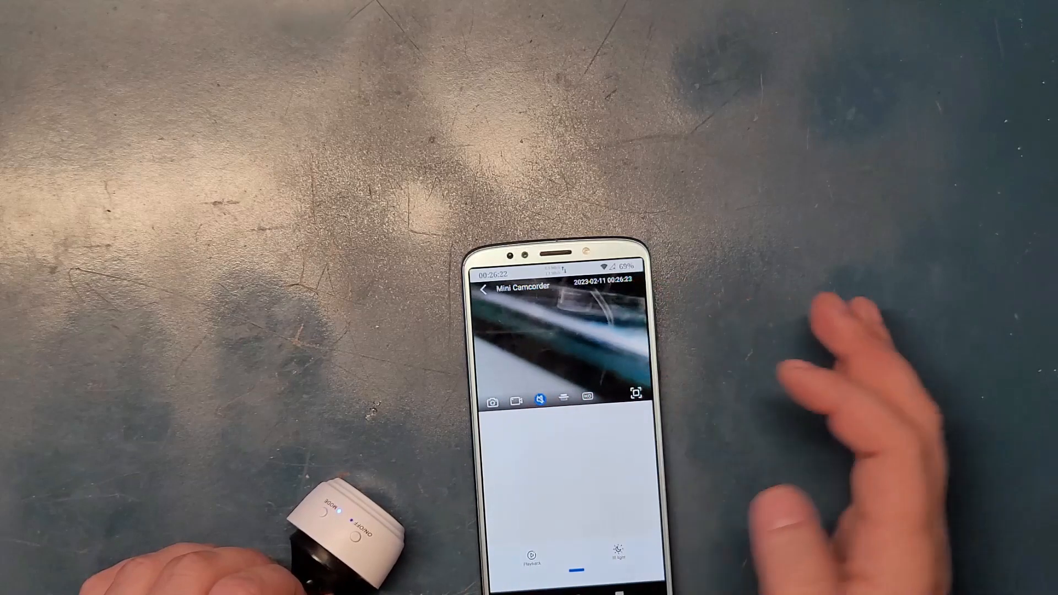
# Begin recording the Mini Camcorder feed so the REC counter appears.
pyautogui.click(518, 401)
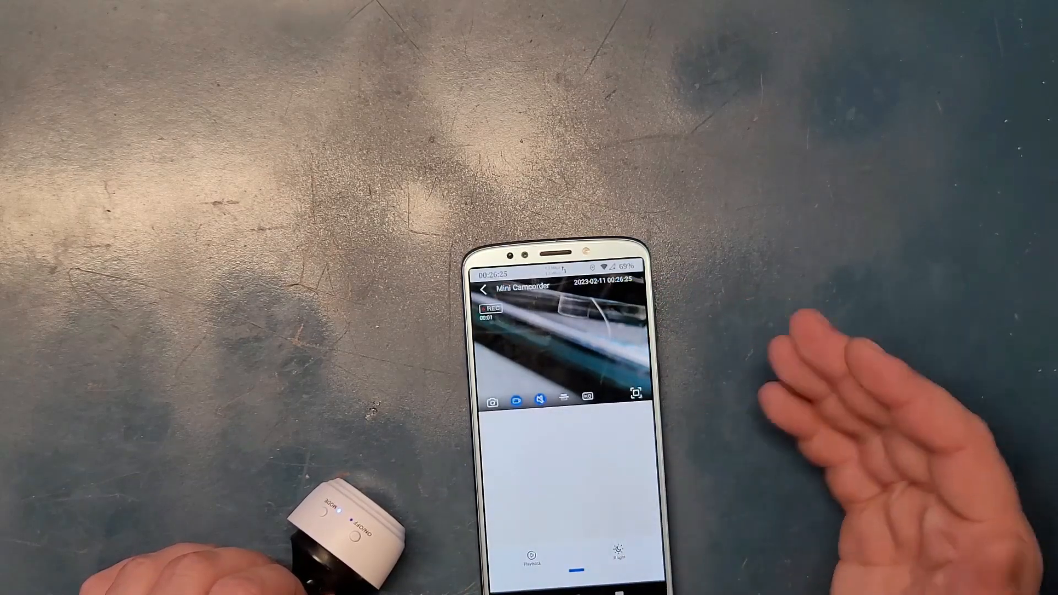